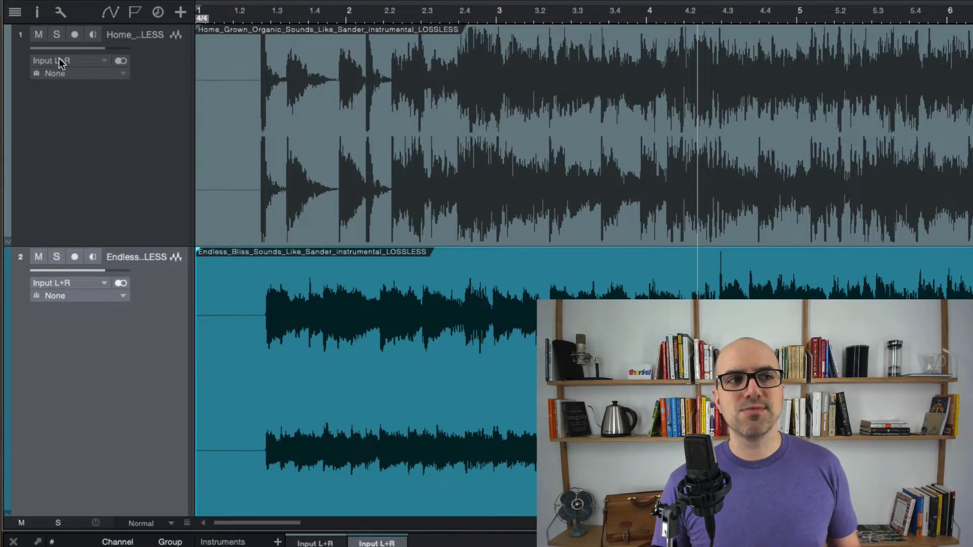
Mute track 1, Home Grown Organic, leaving Endless Bliss audible
{"action": "left_click", "coordinate": [38, 35]}
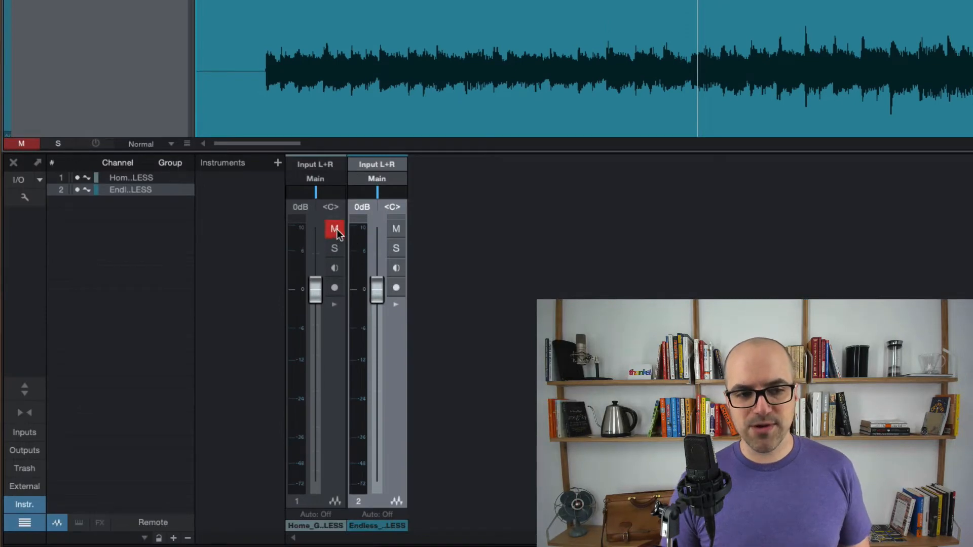
{"action": "mouse_move", "coordinate": [334, 232]}
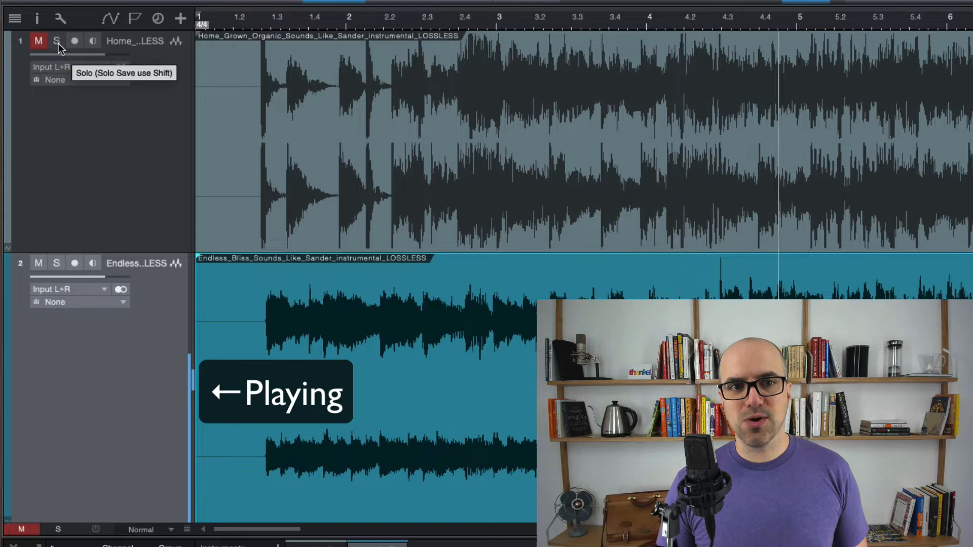
Solo the muted Home Grown Organic track to hear it, then unsolo it
{"action": "left_click", "coordinate": [54, 40]}
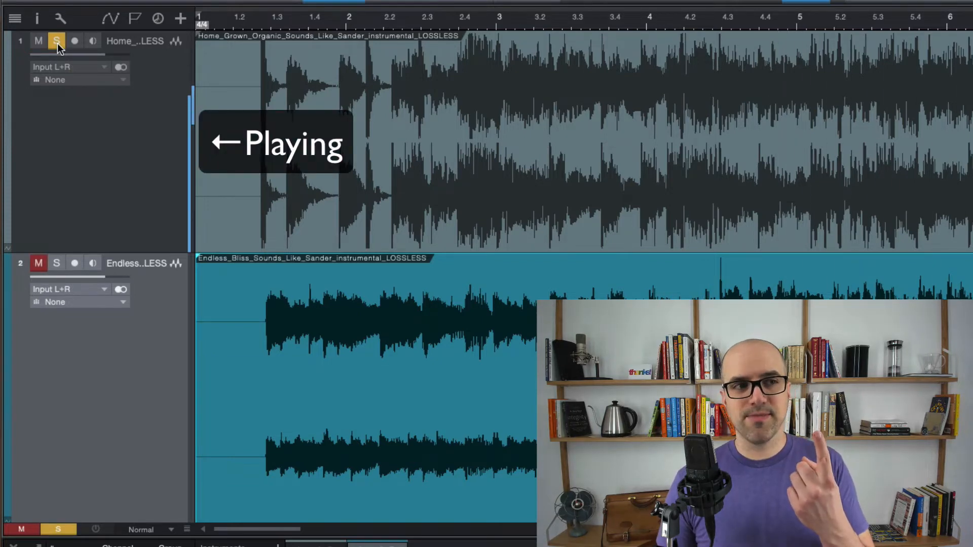
{"action": "left_click", "coordinate": [36, 40]}
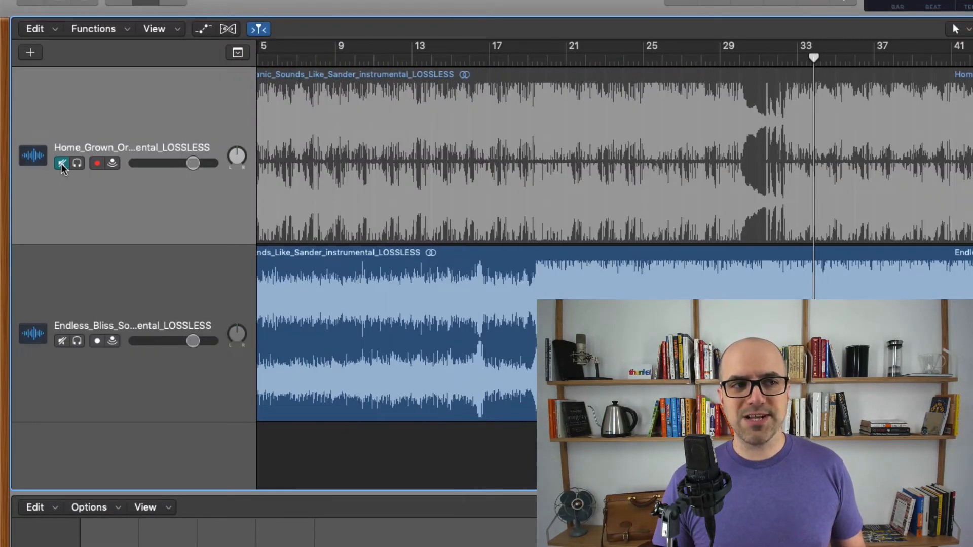
{"action": "mouse_move", "coordinate": [60, 164]}
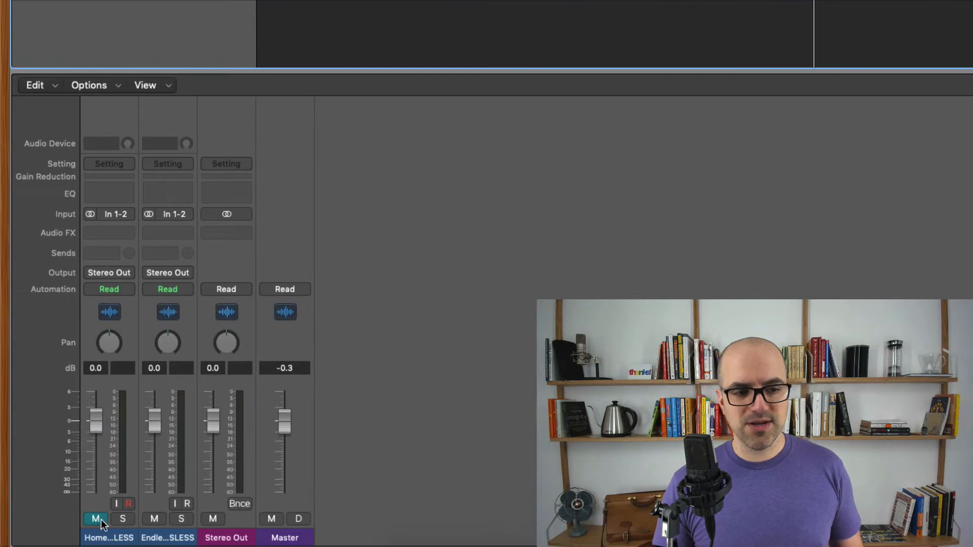
{"action": "mouse_move", "coordinate": [151, 490]}
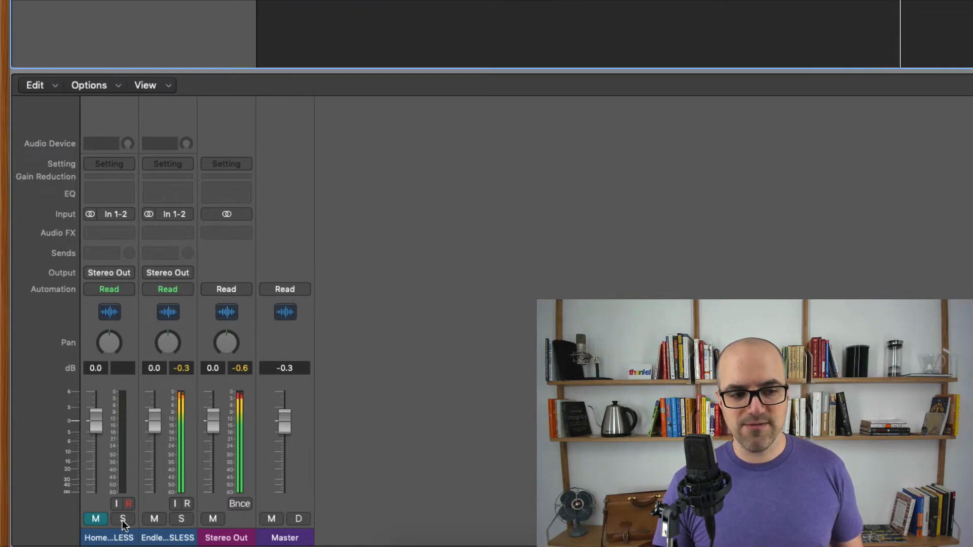
Solo the muted Home Grown channel in Logic's Mixer, then turn solo off
{"action": "left_click", "coordinate": [119, 531]}
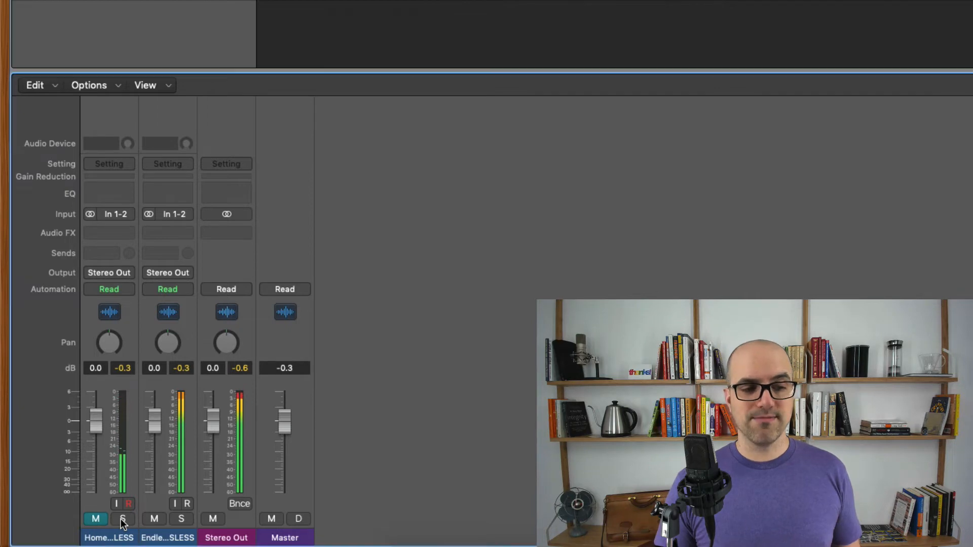
{"action": "left_click", "coordinate": [118, 519]}
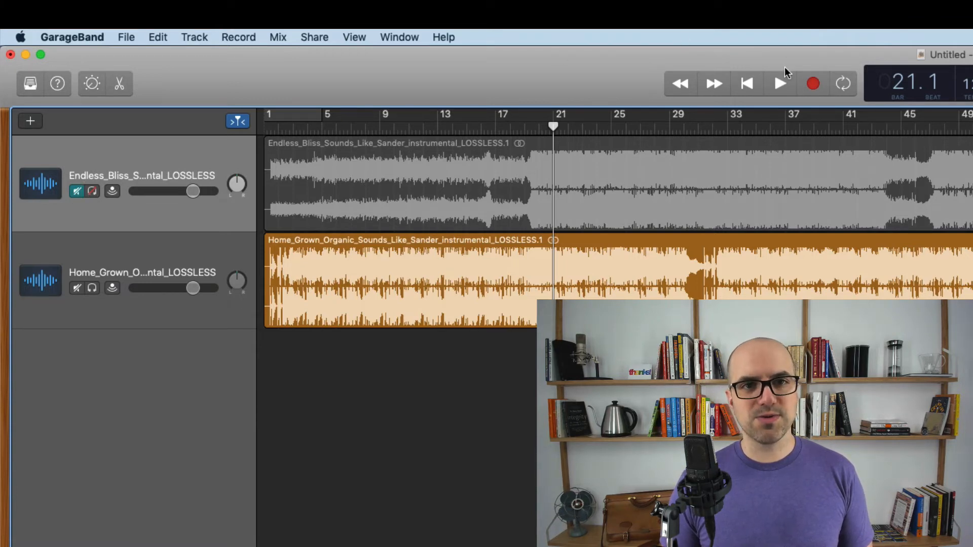
Start playback, solo the muted Endless Bliss track, then unsolo it to hear Home Grown Organic
{"action": "left_click", "coordinate": [779, 84]}
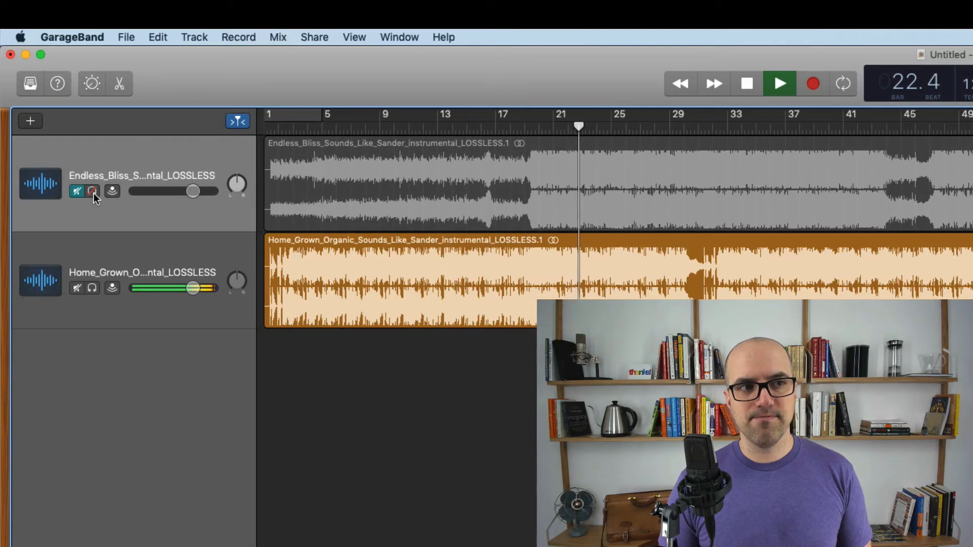
{"action": "left_click", "coordinate": [91, 191]}
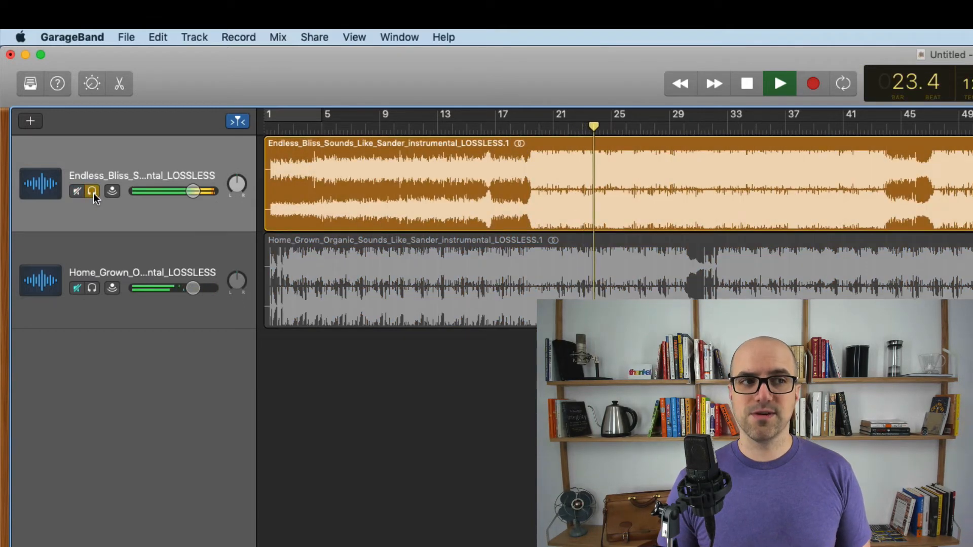
{"action": "left_click", "coordinate": [92, 191]}
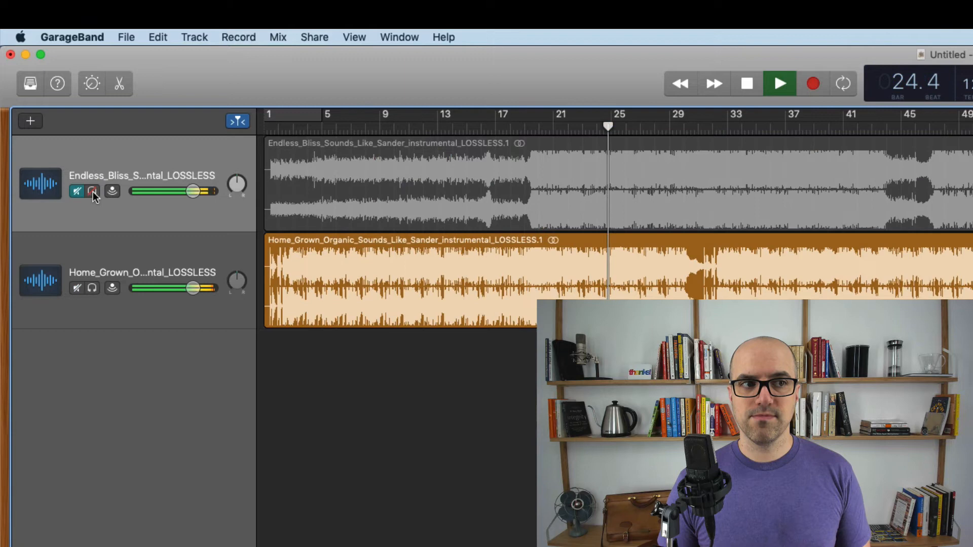